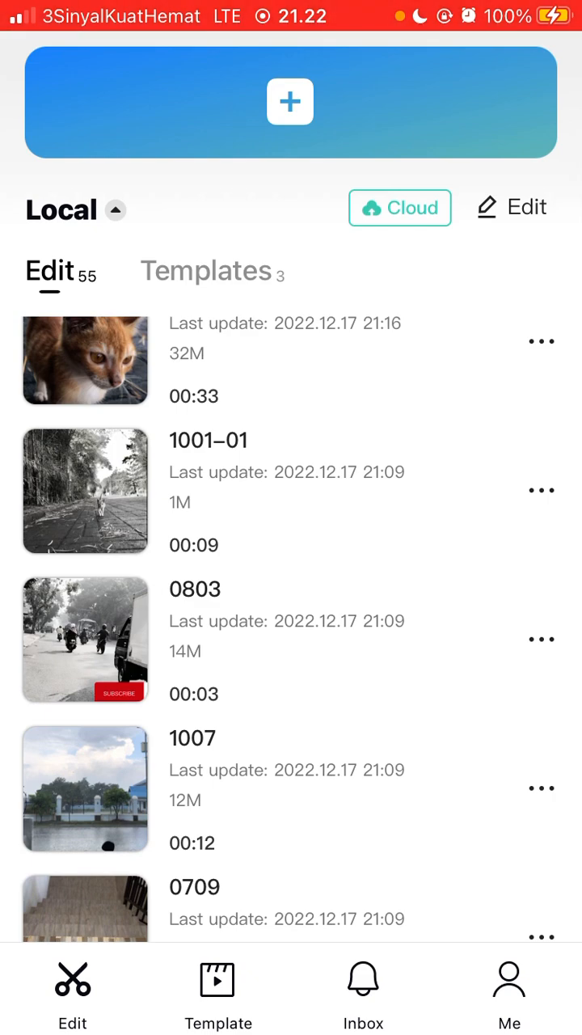
Step: Scroll the project list and load the portrait farm-path rider clip into the editor
{"action": "scroll", "scroll_direction": "down", "scroll_amount": 3}
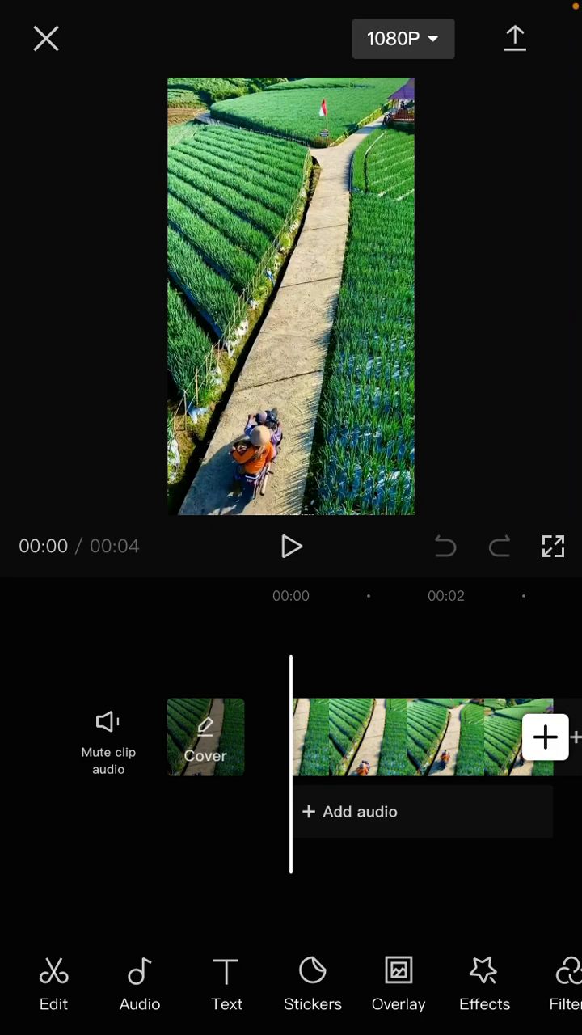
Step: Add a 'Capcut' text caption with the yellow preset style over the clip
{"action": "left_click", "coordinate": [226, 985]}
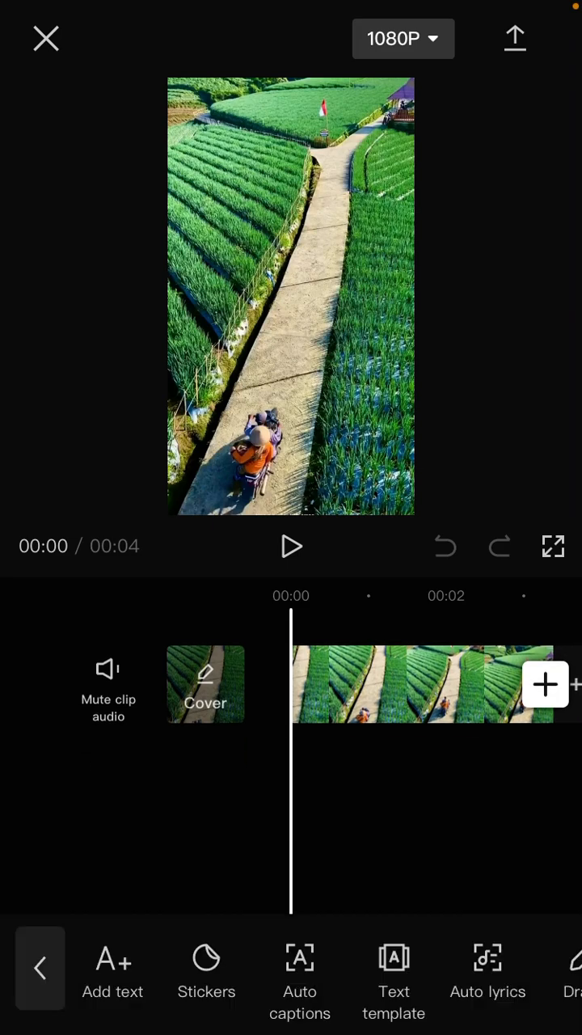
{"action": "left_click", "coordinate": [113, 969]}
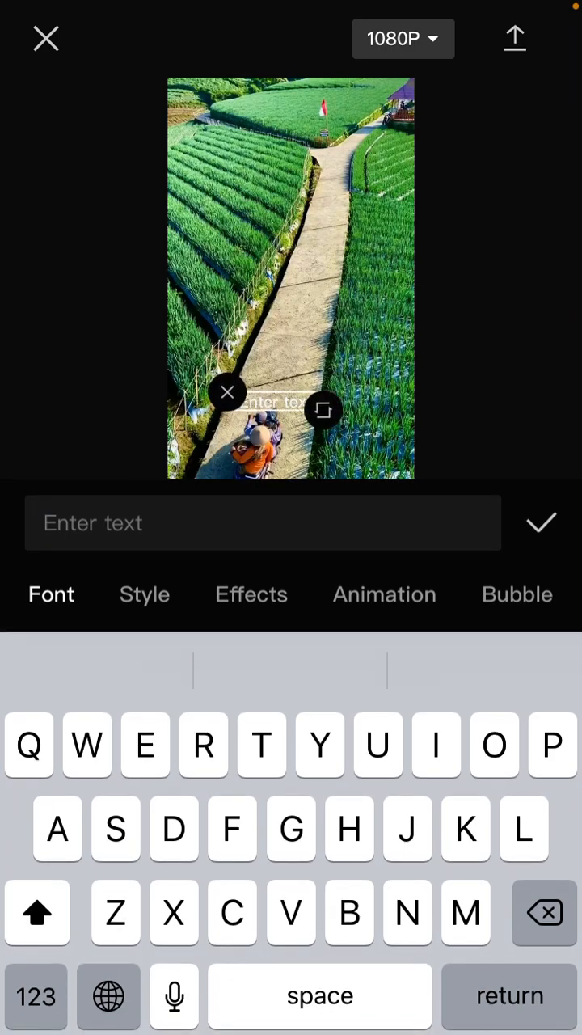
{"action": "type", "text": "Capcut"}
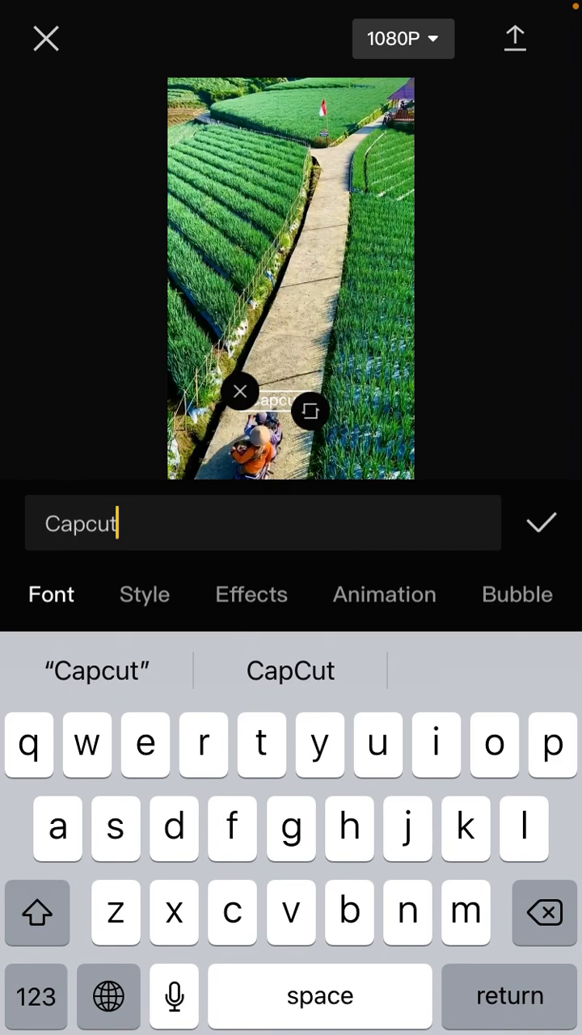
{"action": "left_click", "coordinate": [145, 595]}
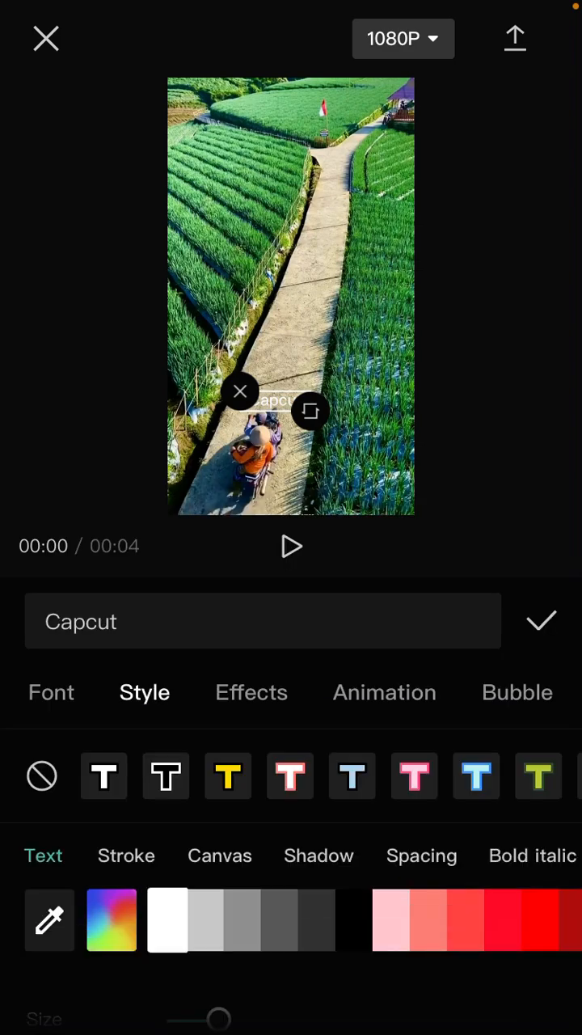
{"action": "left_click", "coordinate": [228, 777]}
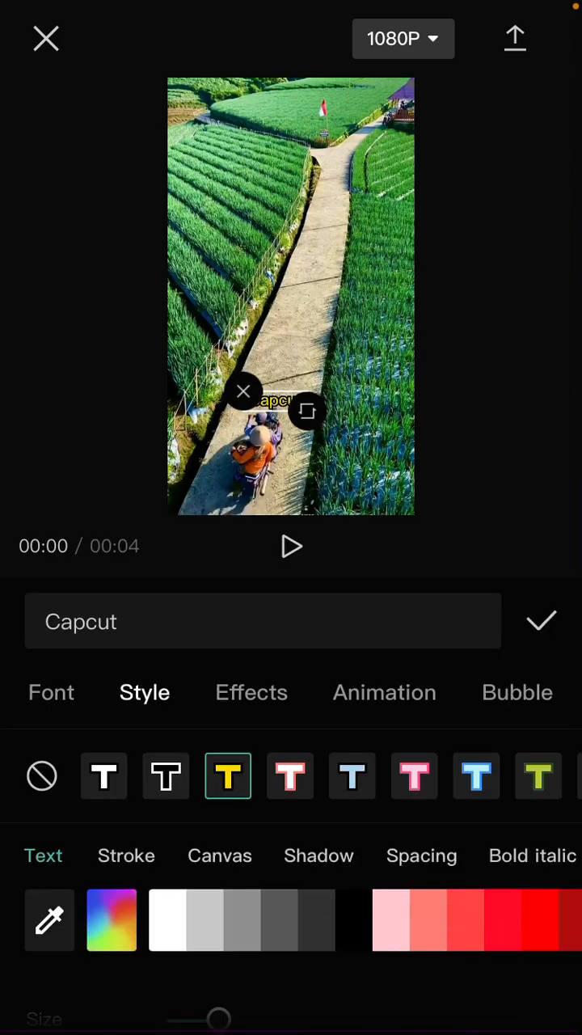
{"action": "left_click", "coordinate": [540, 621]}
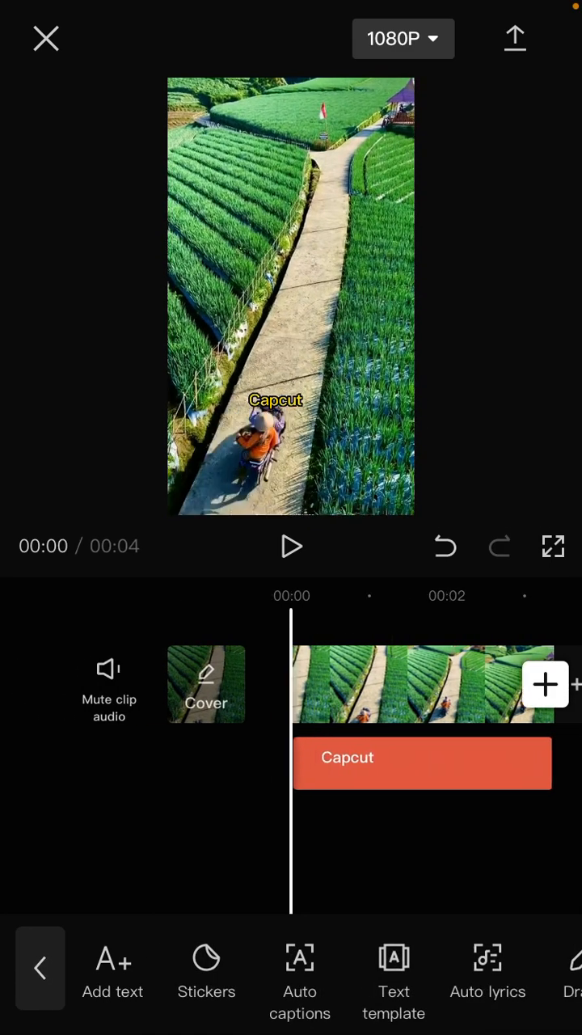
Step: Try motion tracking on the Capcut text layer, choosing an object, then leave without applying
{"action": "left_click", "coordinate": [422, 763]}
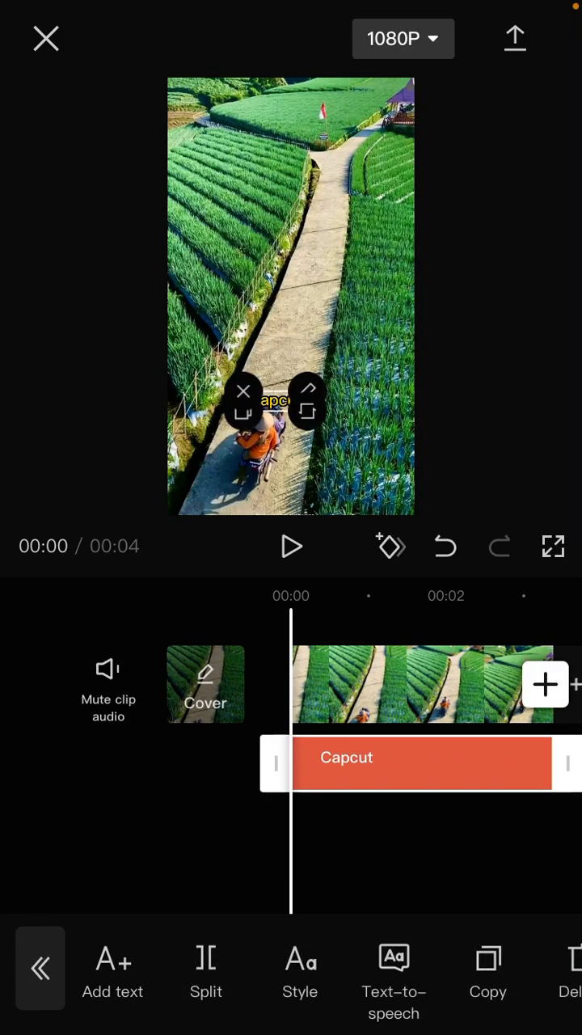
{"action": "scroll", "scroll_direction": "left", "scroll_amount": 3}
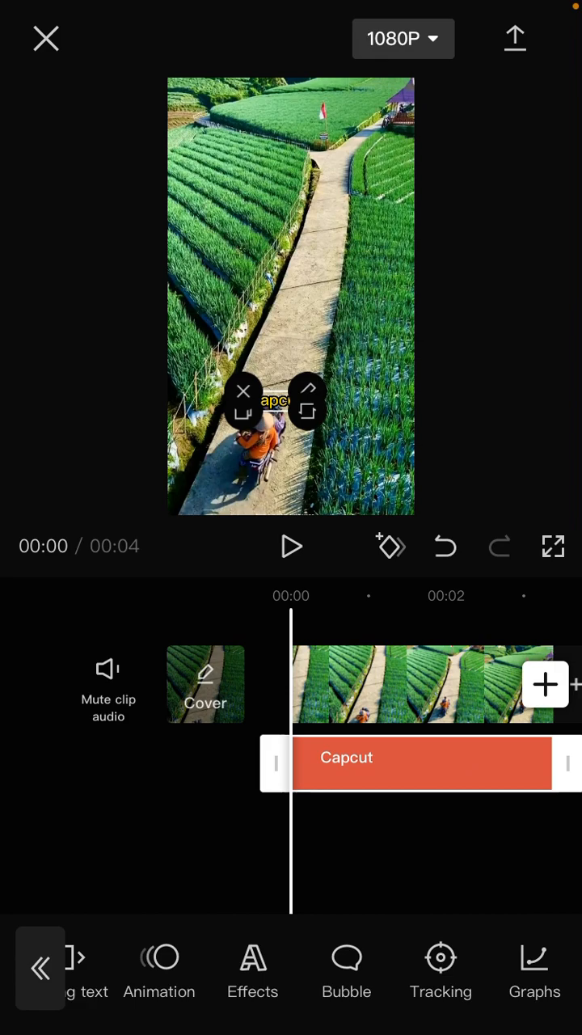
{"action": "left_click", "coordinate": [439, 970]}
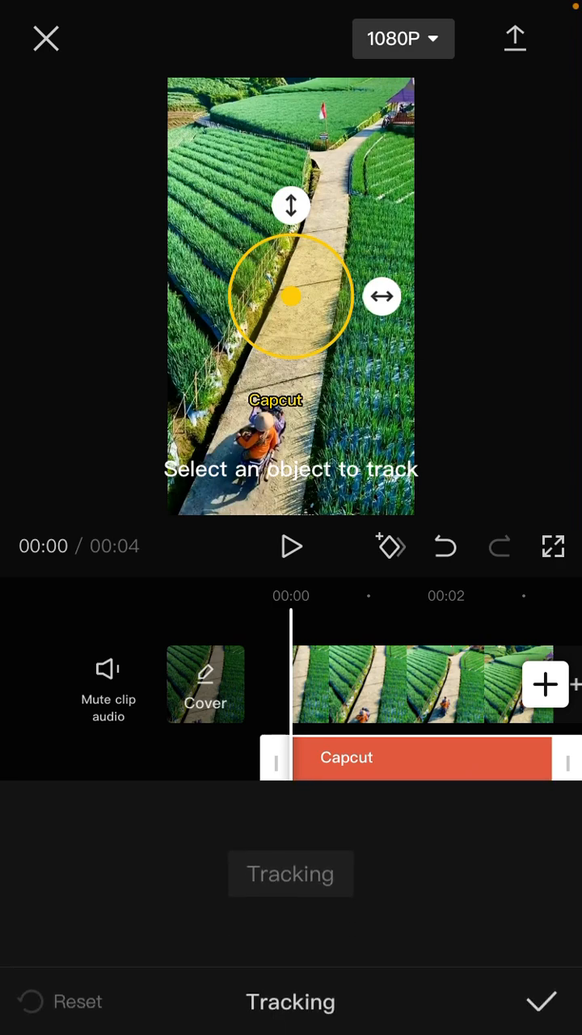
{"action": "left_click", "coordinate": [291, 873]}
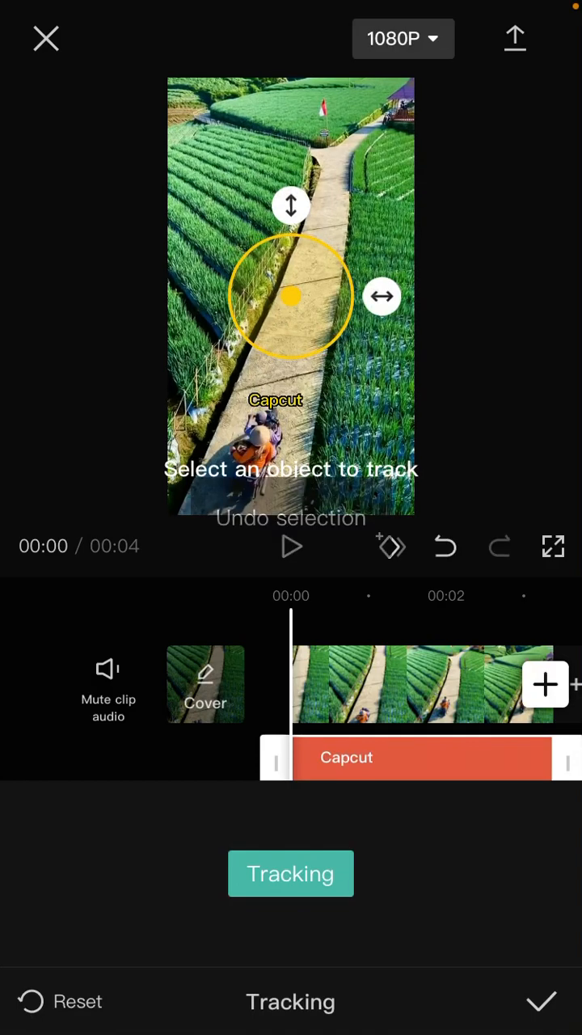
{"action": "left_click", "coordinate": [291, 874]}
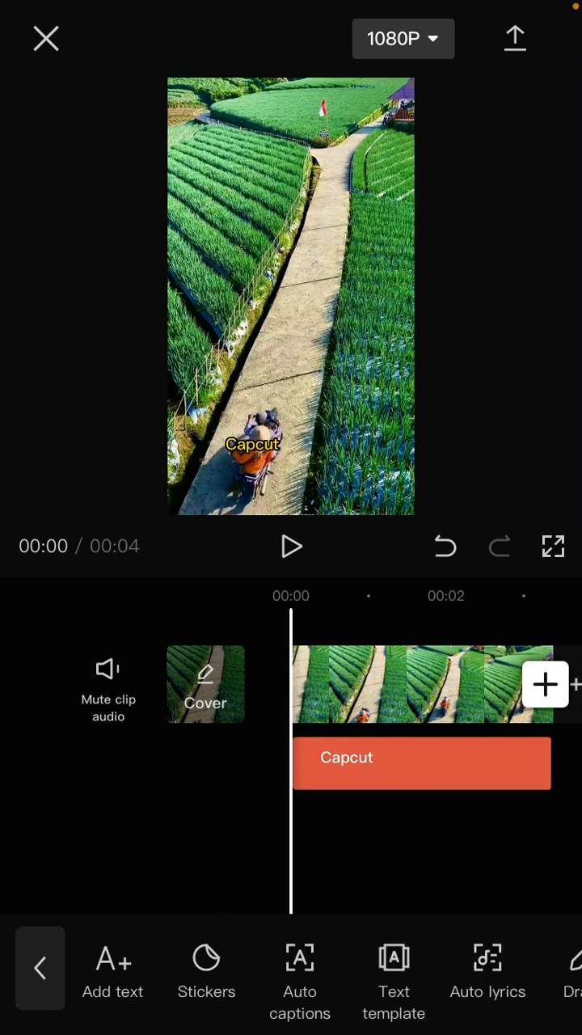
Step: Track the Capcut text to the motorbike rider by placing the target on him and analysing
{"action": "scroll", "scroll_direction": "left", "scroll_amount": 3}
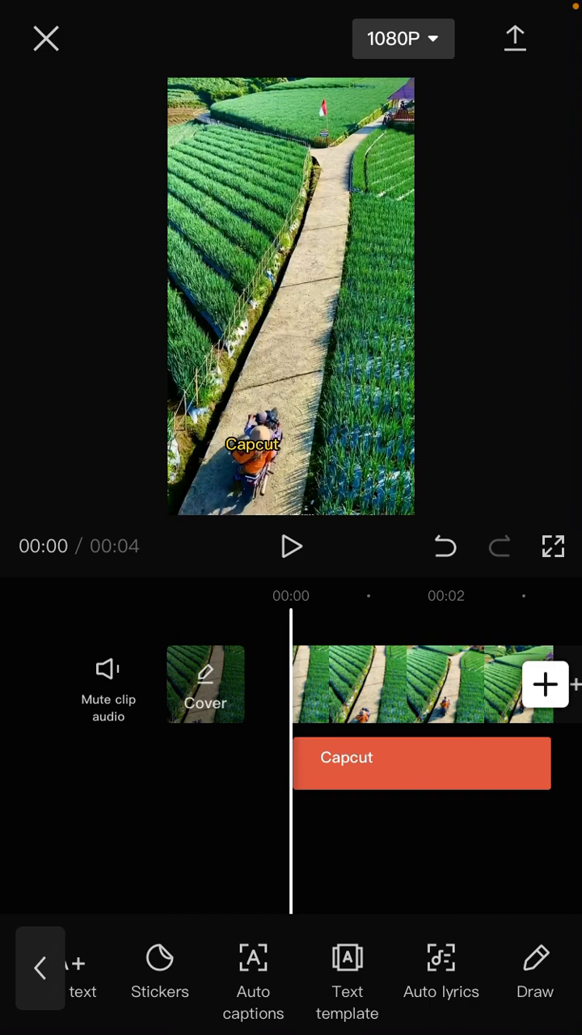
{"action": "left_click", "coordinate": [420, 764]}
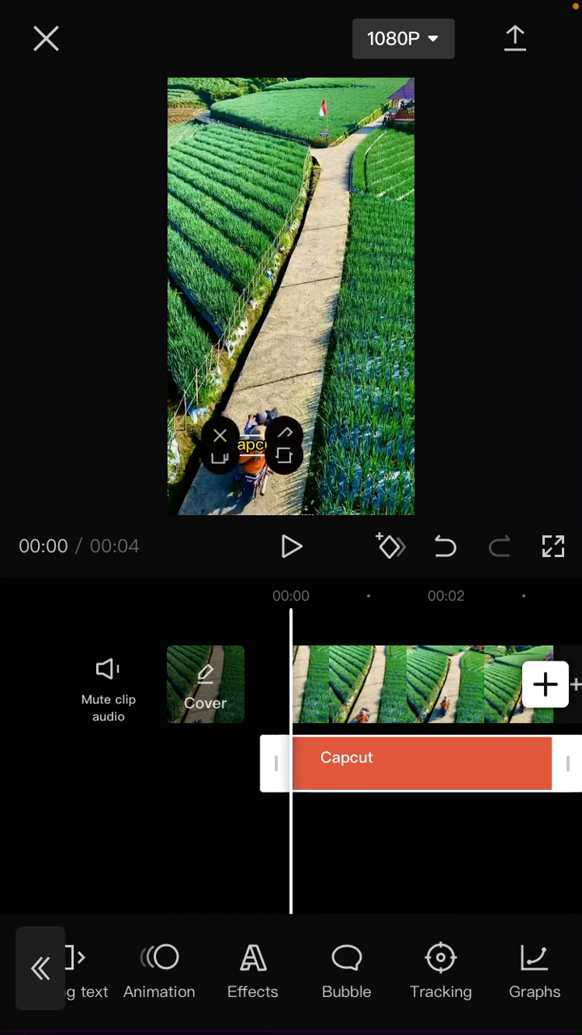
{"action": "left_click", "coordinate": [440, 970]}
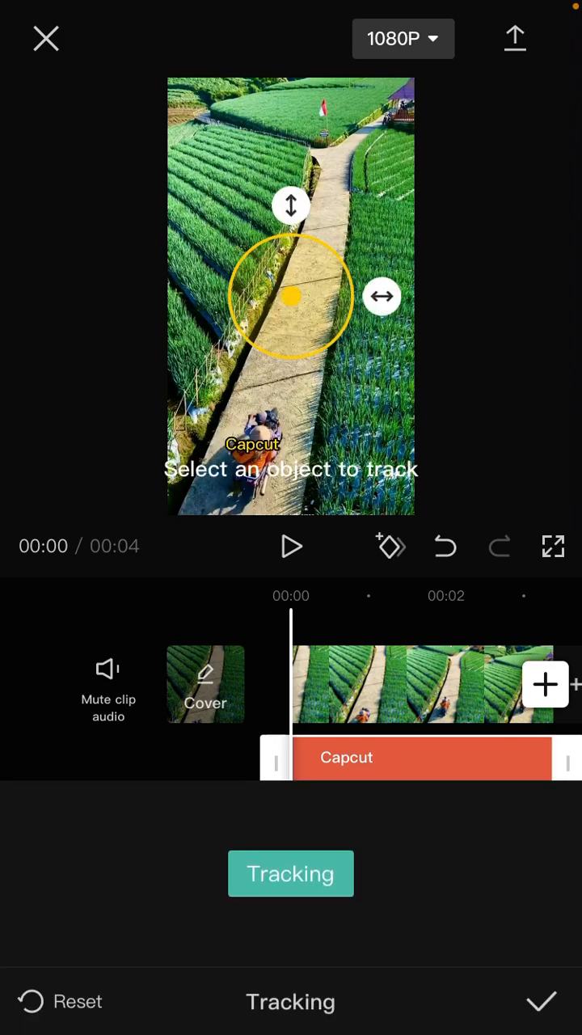
{"action": "left_click_drag", "start_coordinate": [291, 294], "coordinate": [253, 467]}
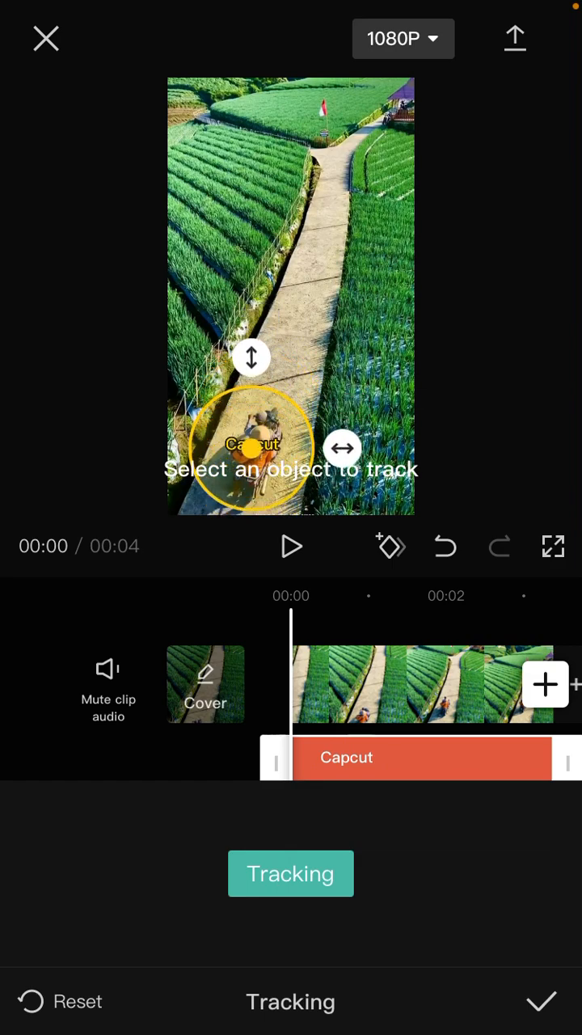
{"action": "left_click", "coordinate": [291, 873]}
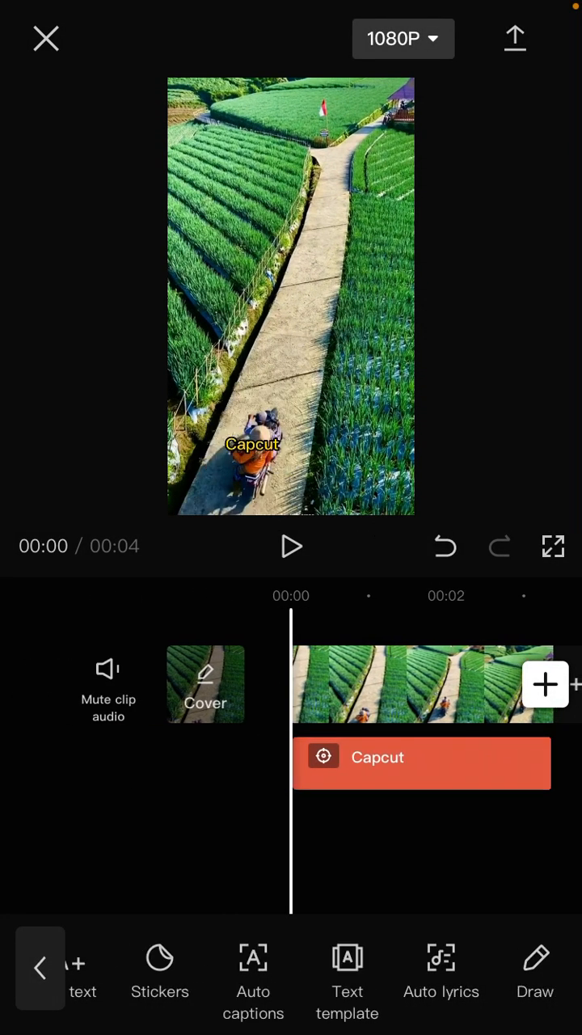
Step: Mute the clip's original audio and play the preview full screen
{"action": "left_click", "coordinate": [291, 546]}
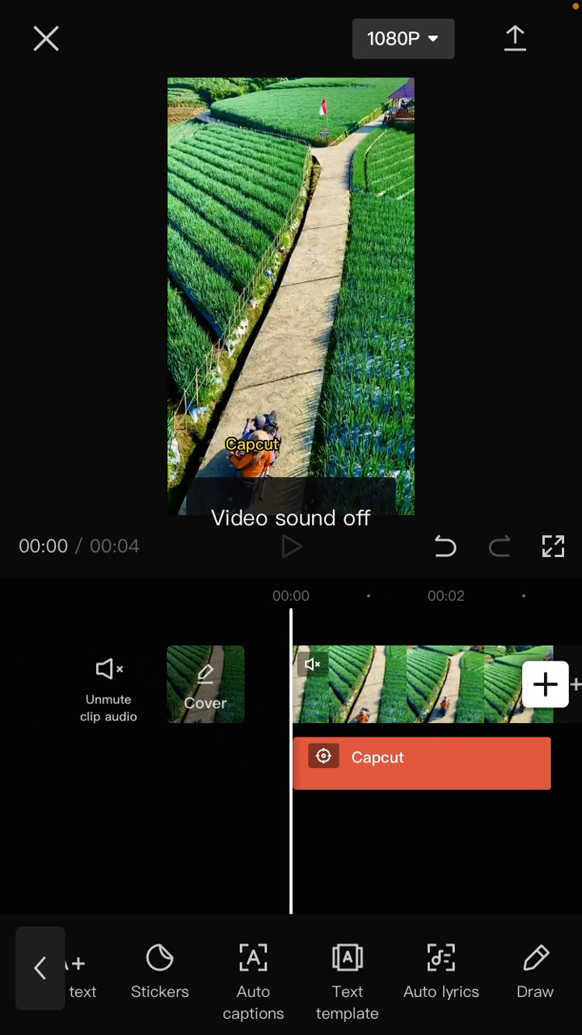
{"action": "left_click", "coordinate": [291, 547]}
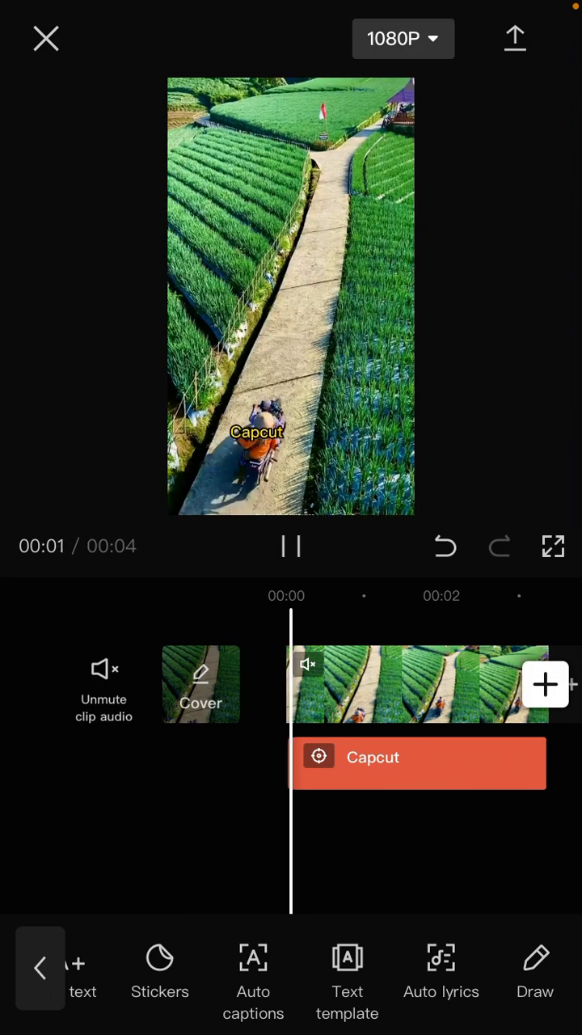
{"action": "left_click", "coordinate": [553, 547]}
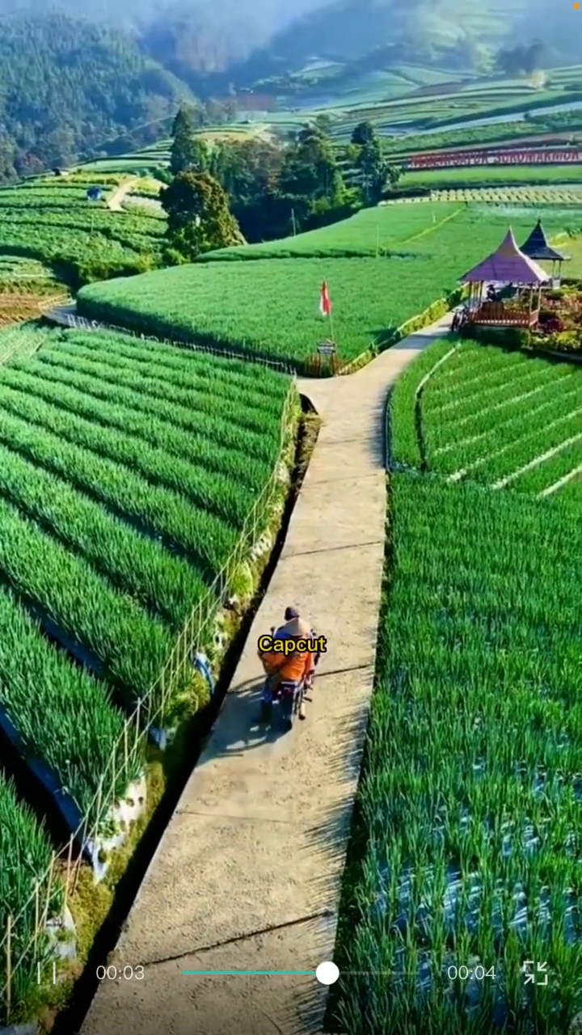